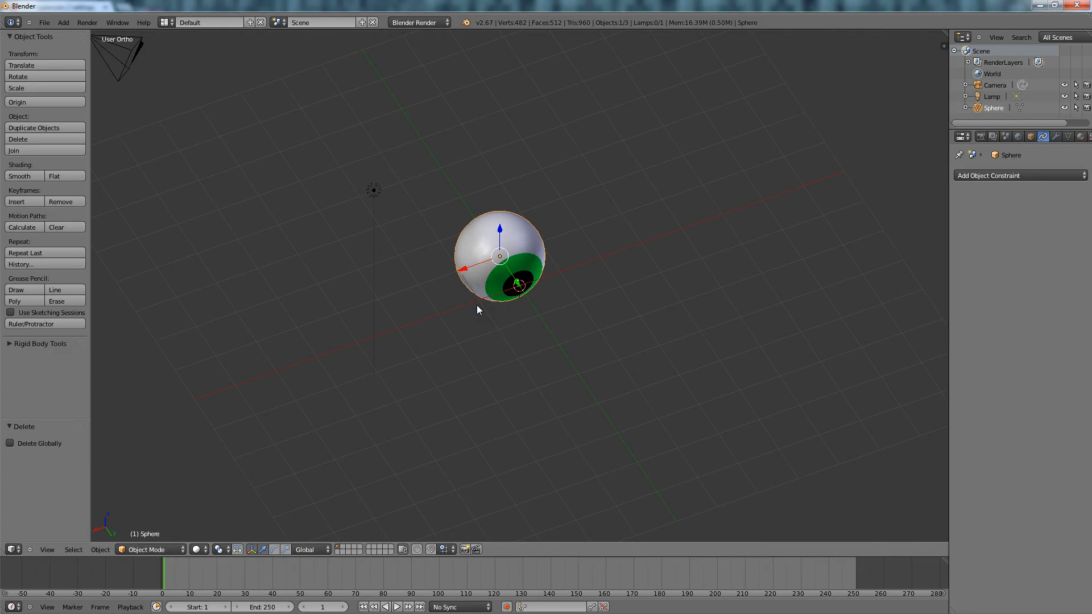
mouse_move(470, 319)
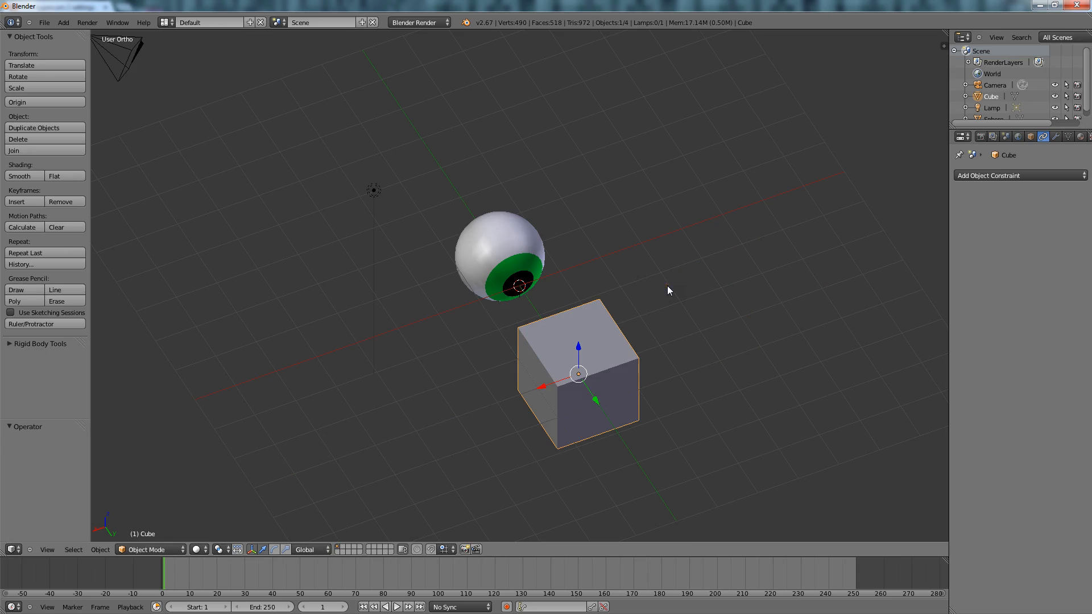
- Select the eyeball sphere in the viewport
click(498, 255)
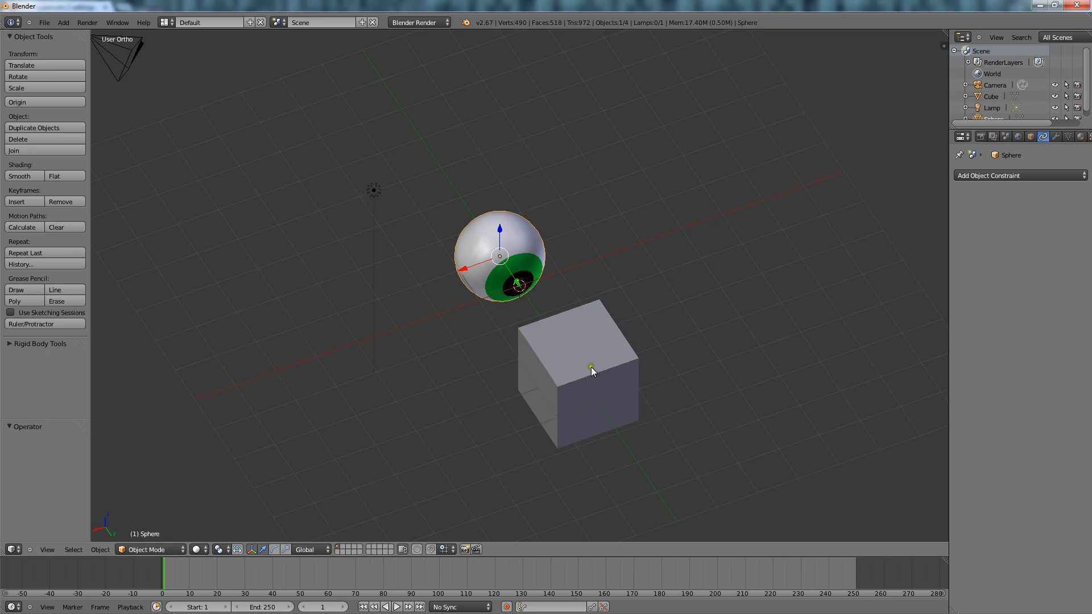
mouse_move(625, 150)
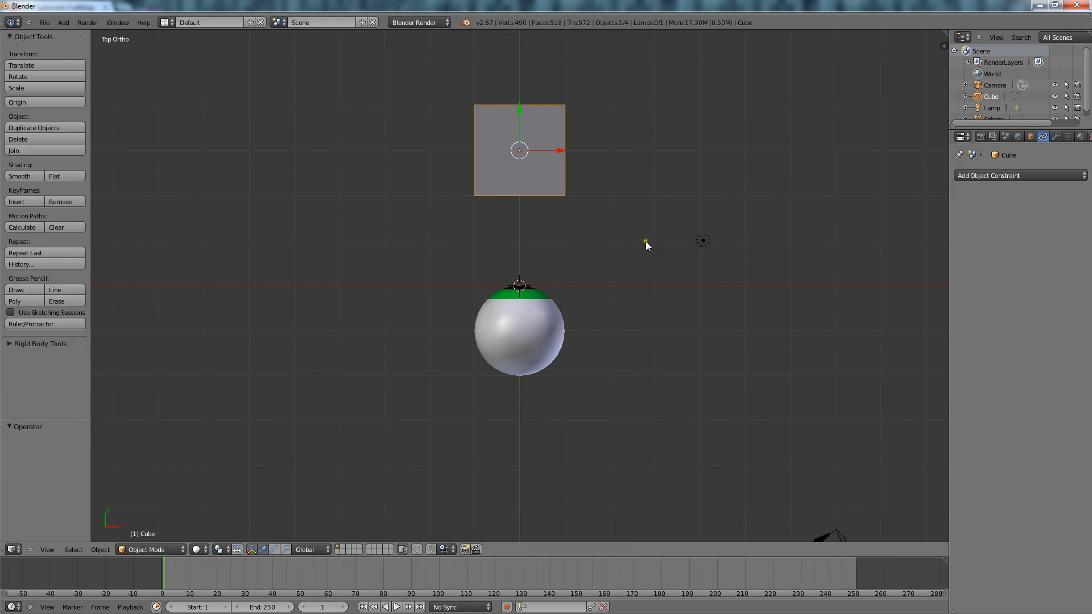
mouse_move(633, 296)
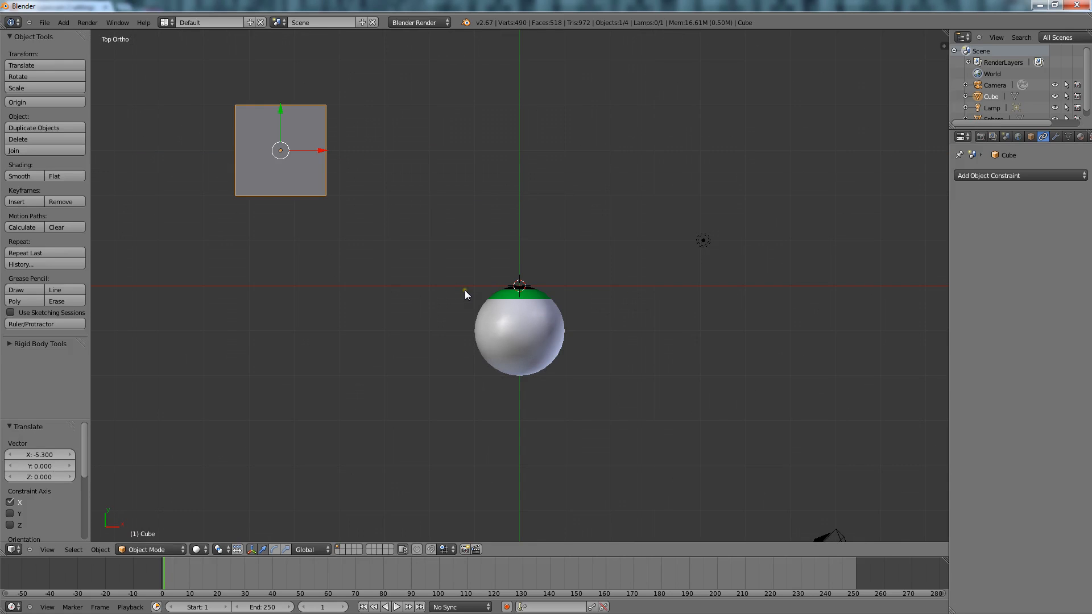
- Add a Track To constraint to the eyeball sphere with Cube as its target
click(519, 329)
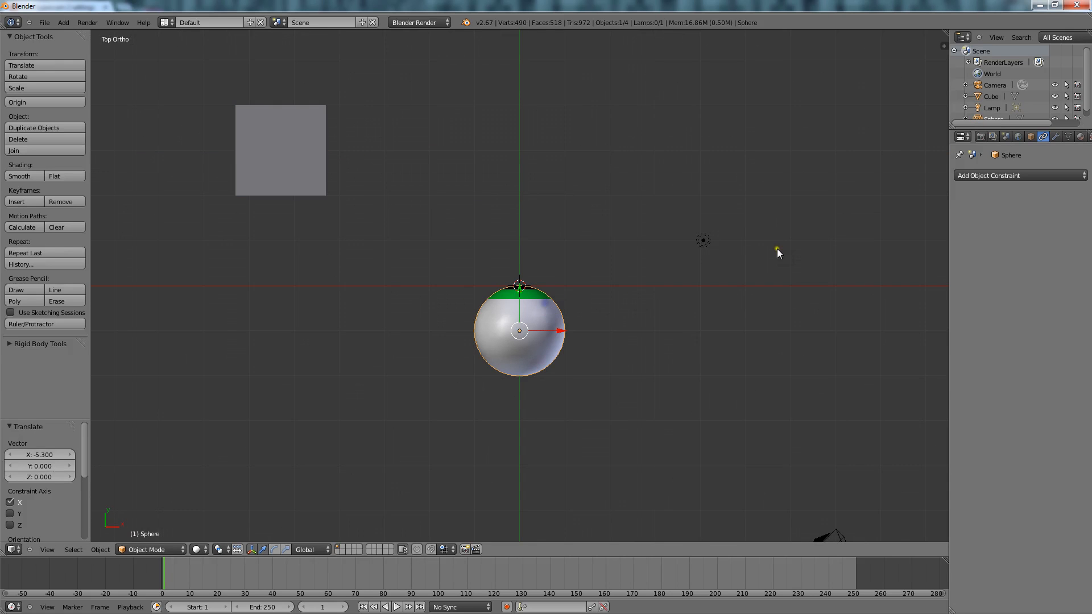
click(280, 150)
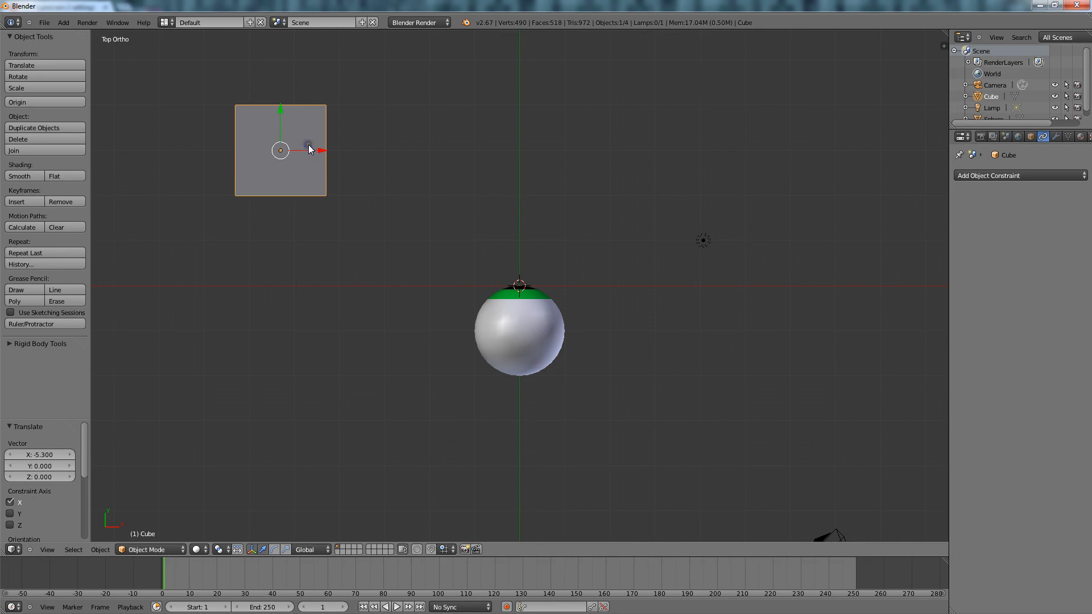
click(519, 331)
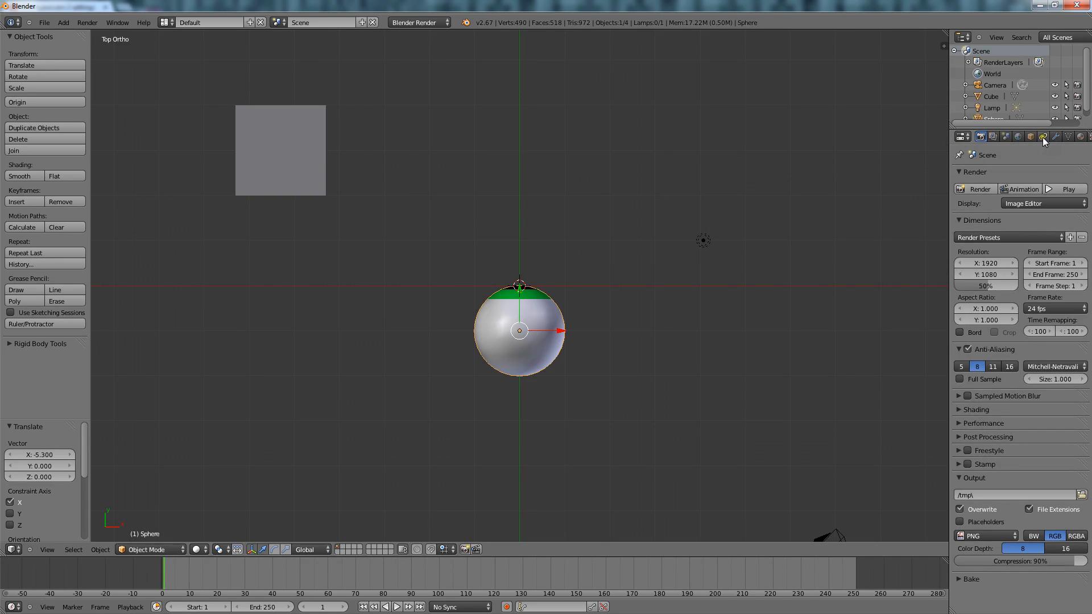
click(1042, 136)
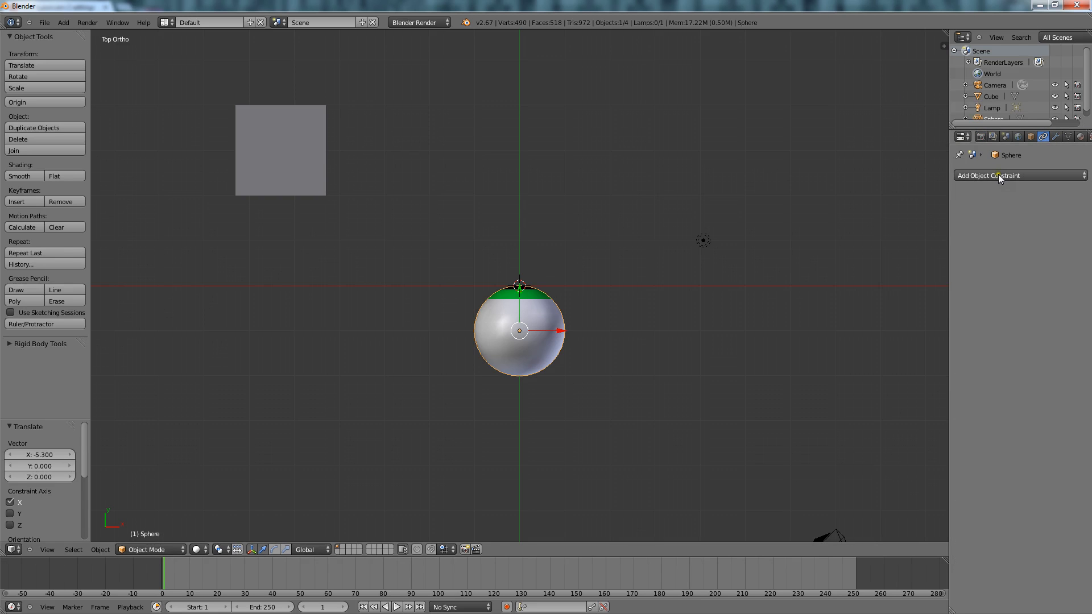
click(1018, 175)
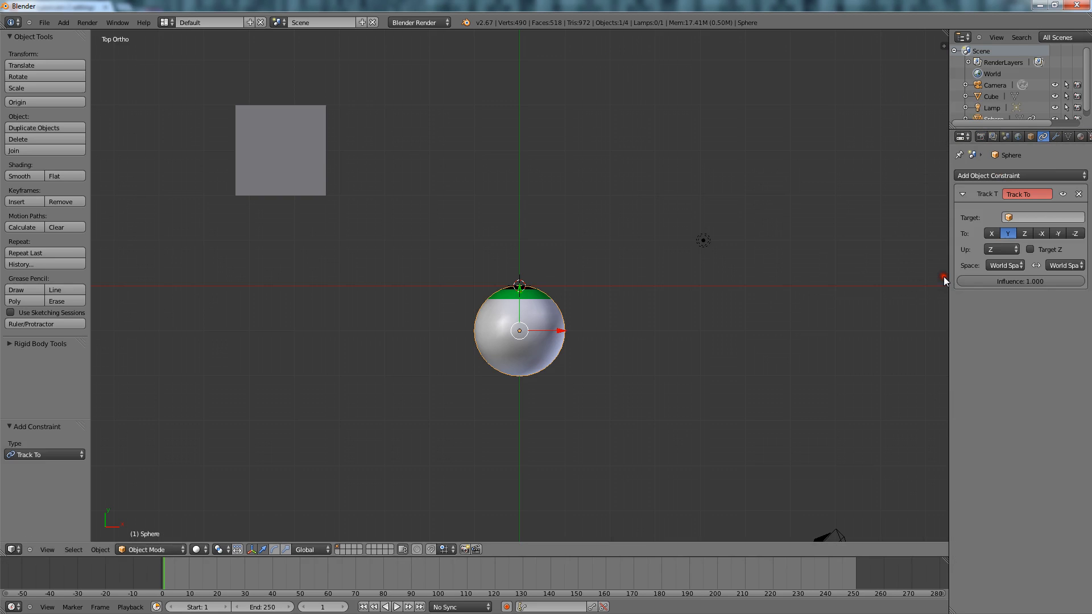
click(1042, 217)
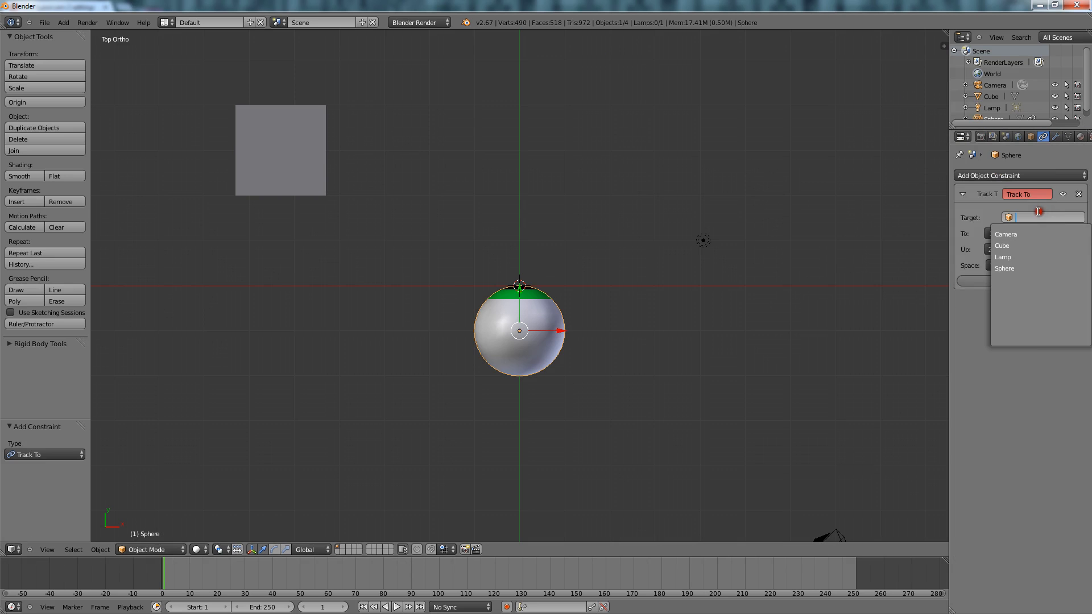
mouse_move(1029, 245)
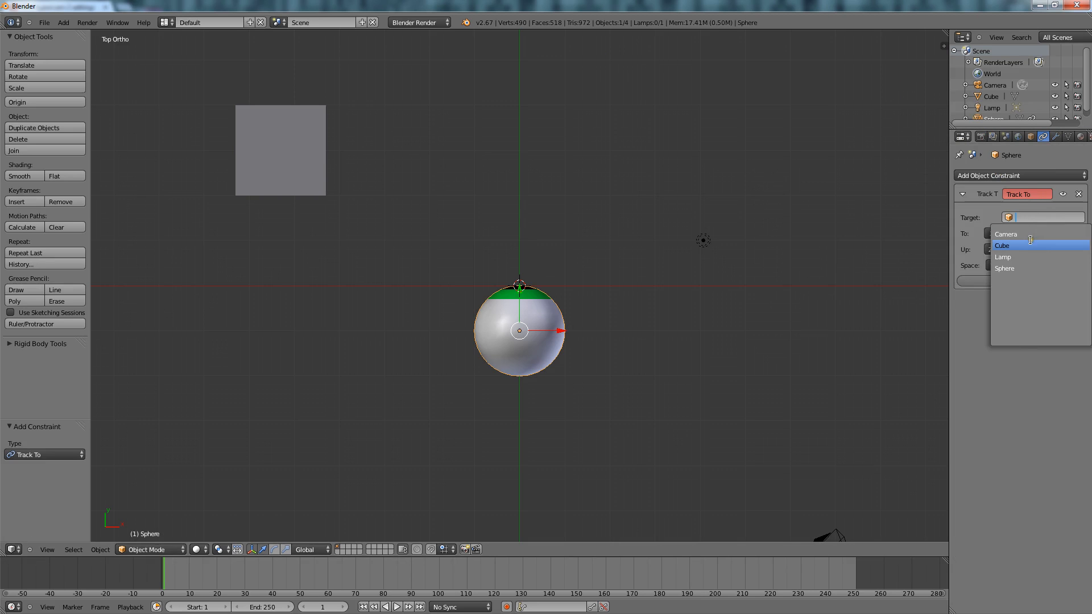
click(1001, 245)
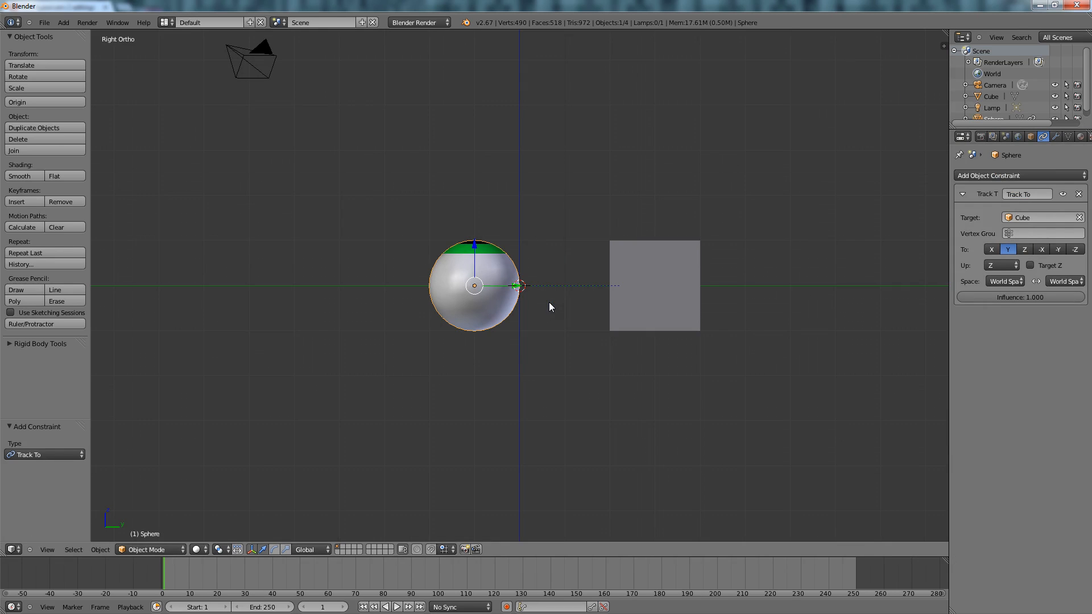
mouse_move(451, 322)
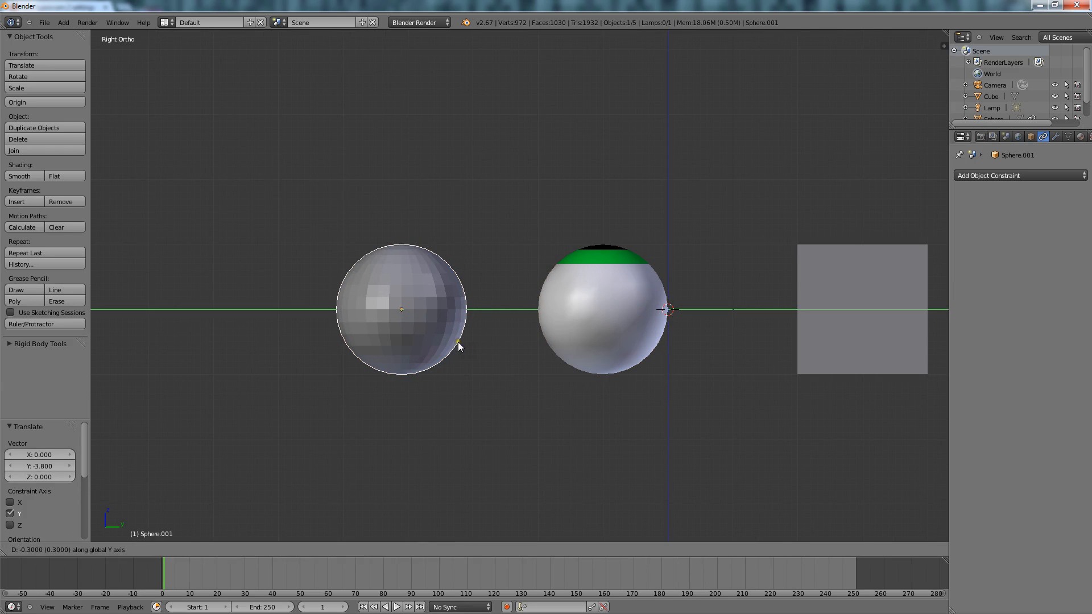
- Toggle the eyeball into Edit Mode and back out
key(Tab)
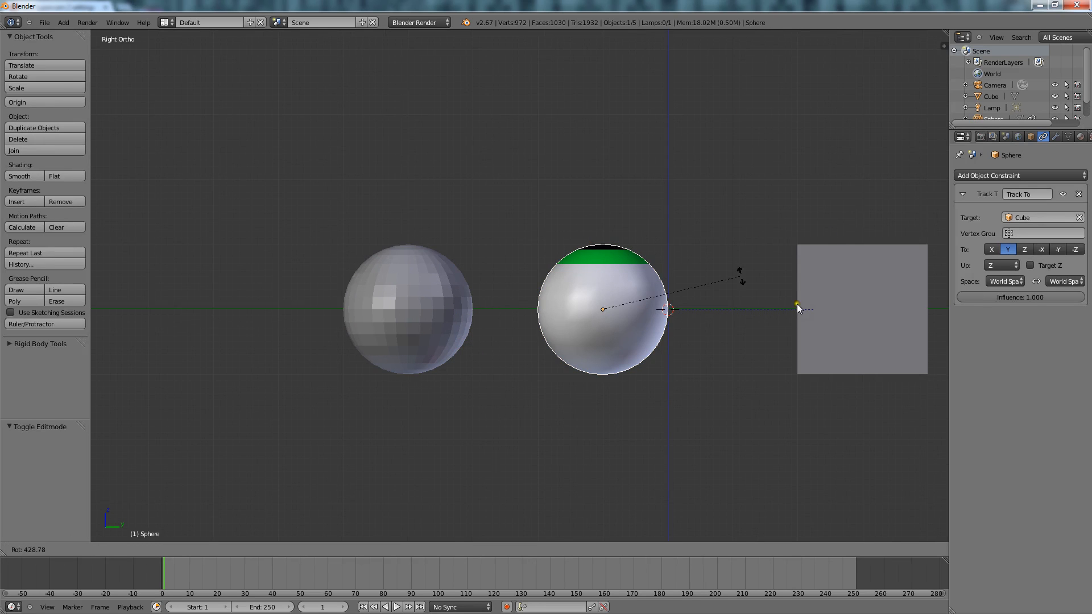
key(Tab)
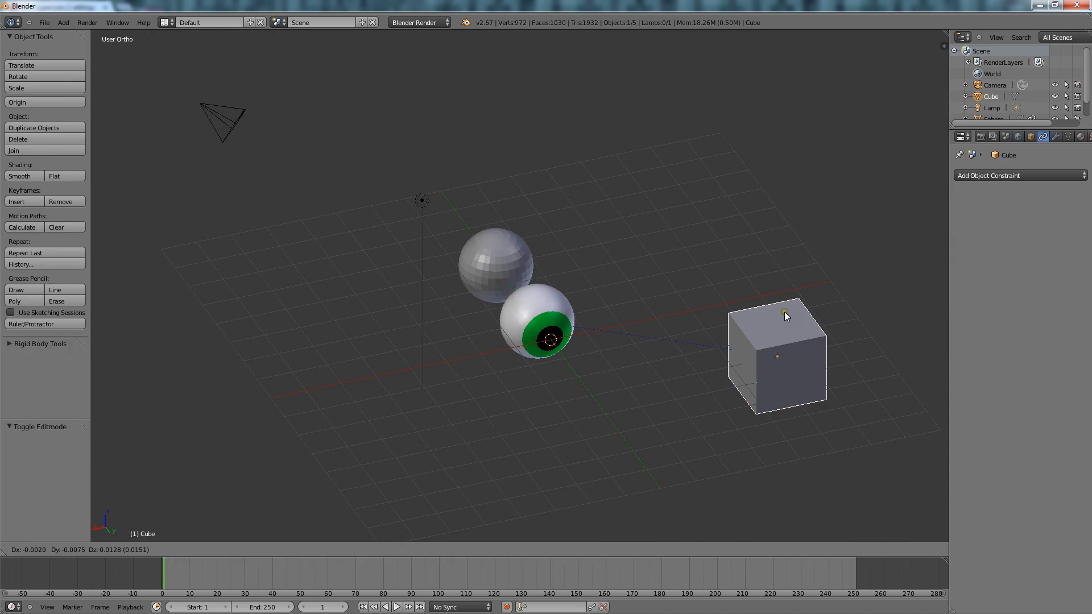
click(536, 320)
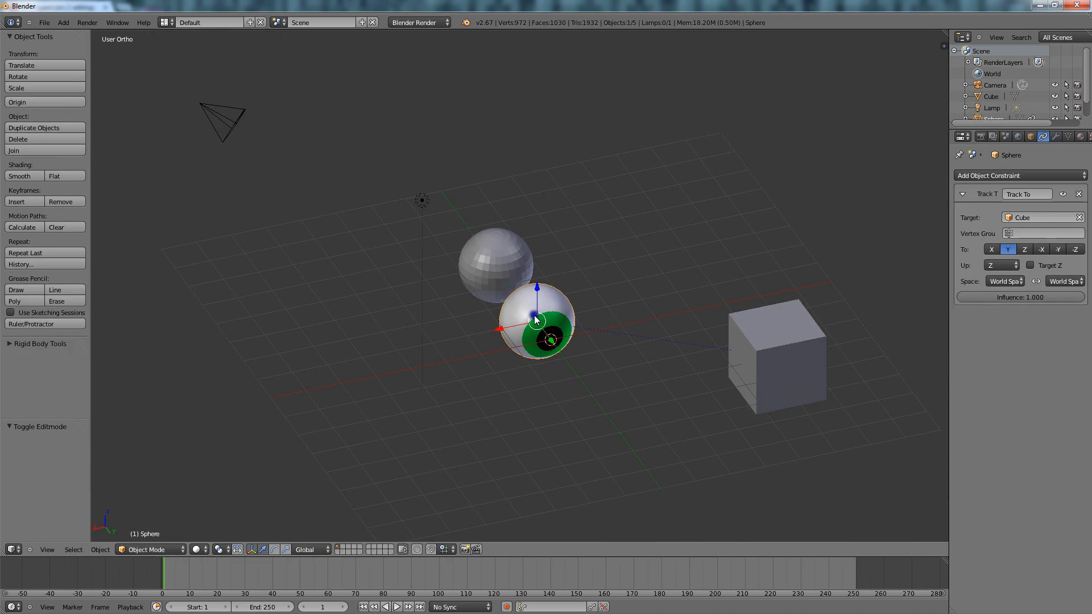
click(1041, 249)
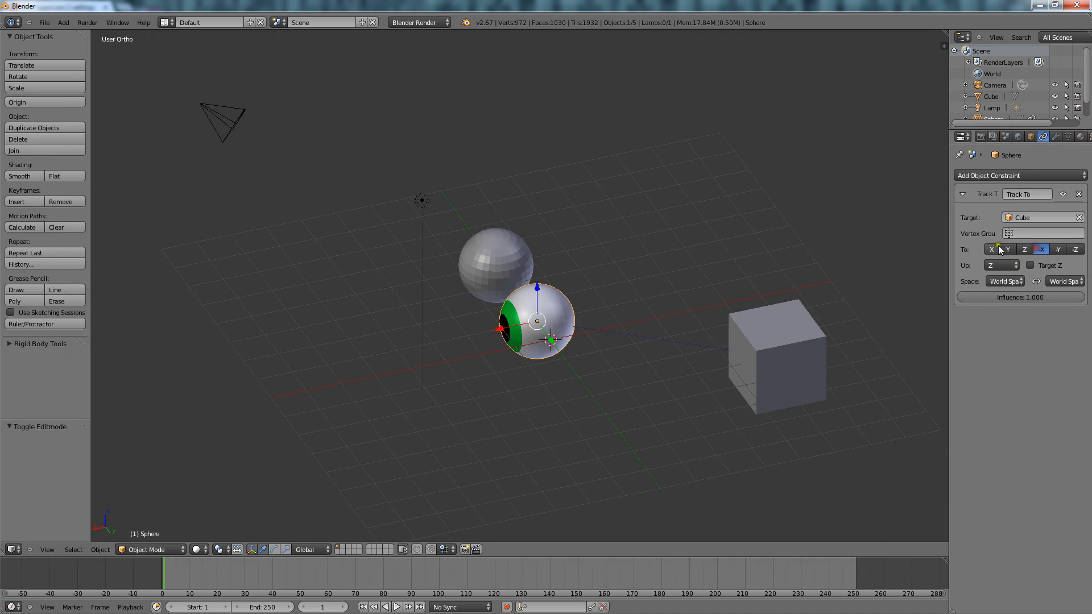
click(992, 248)
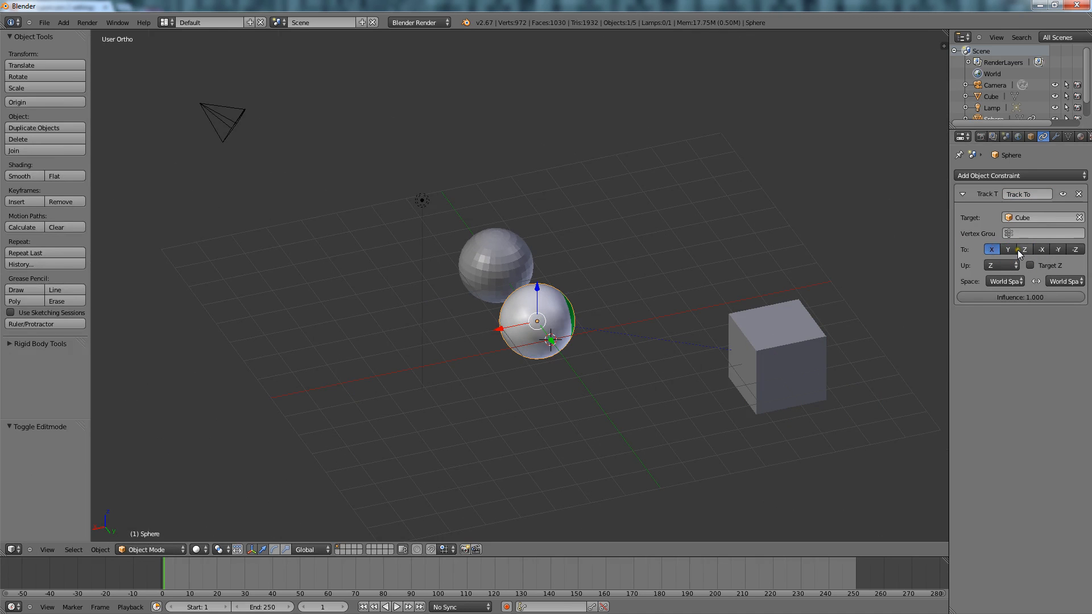
click(1007, 249)
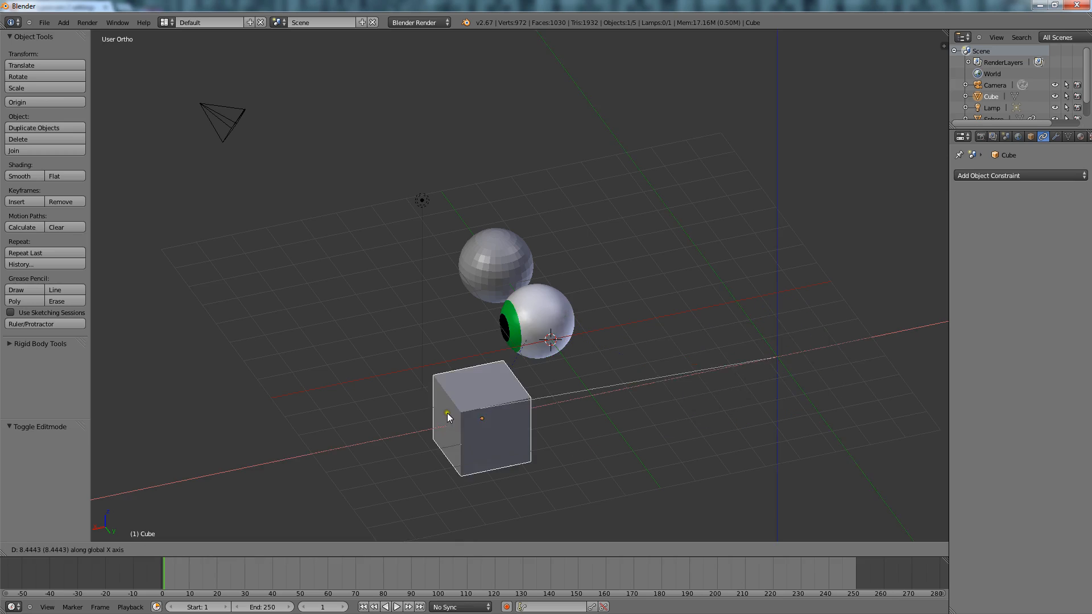
click(654, 444)
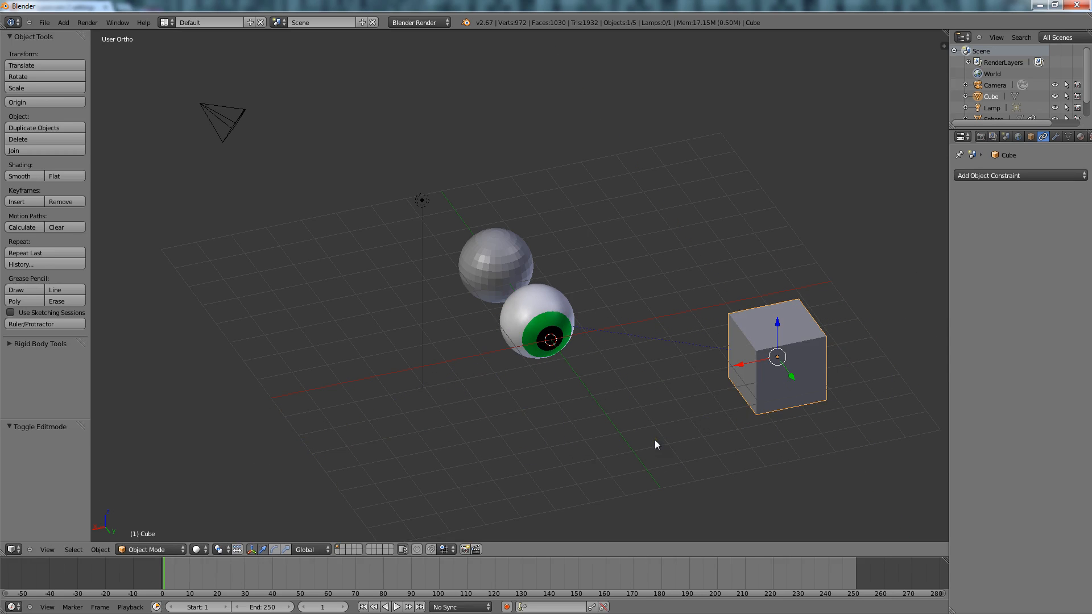
- Delete the eyeball's tracking constraint, clear its rotation, and select the cube
click(543, 323)
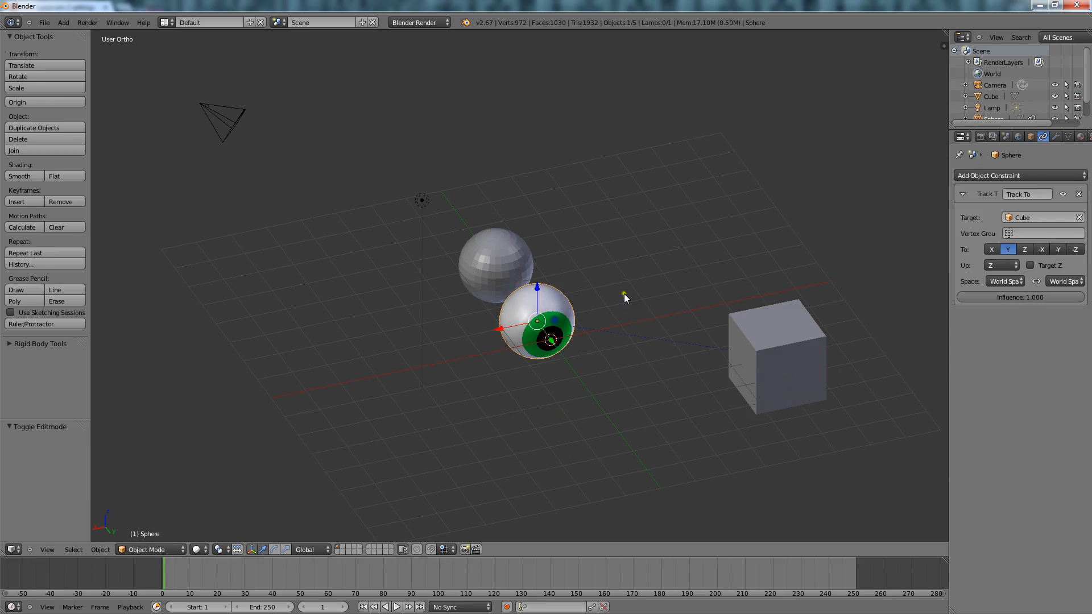
click(1078, 193)
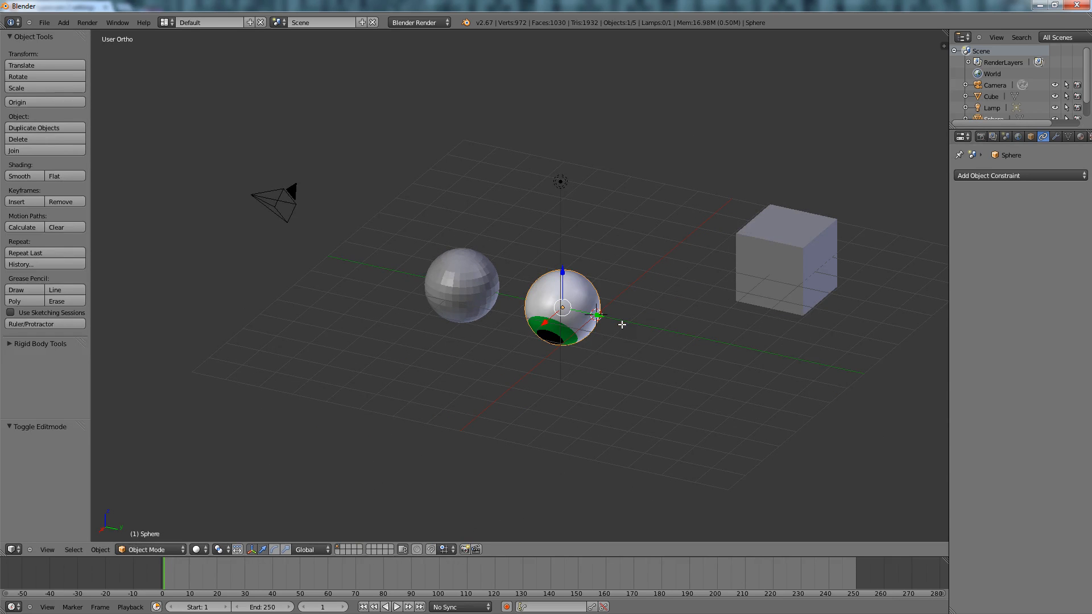
key(alt+r)
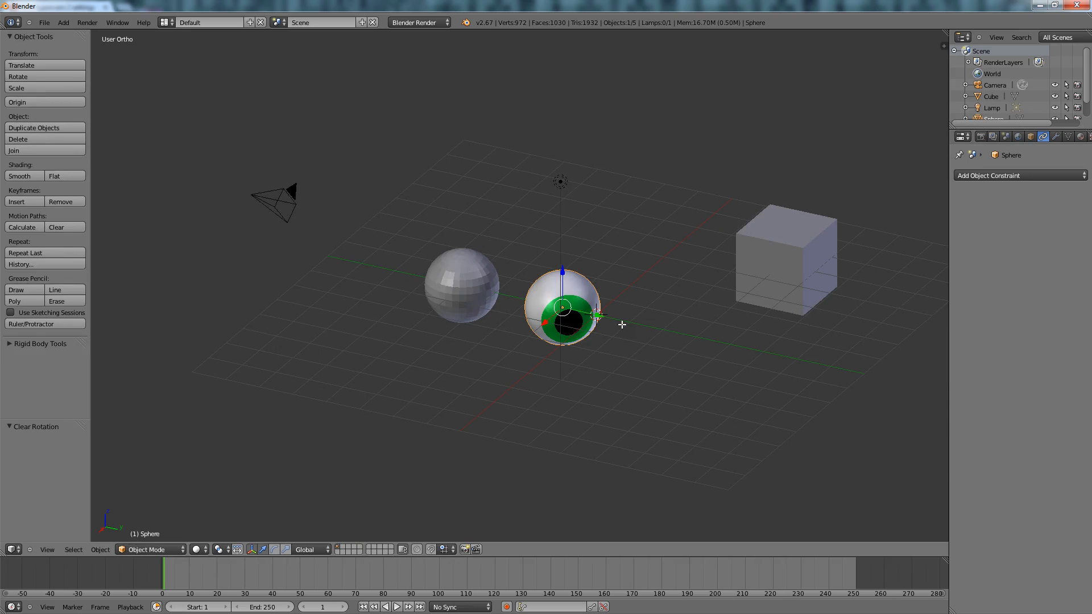
key(Tab)
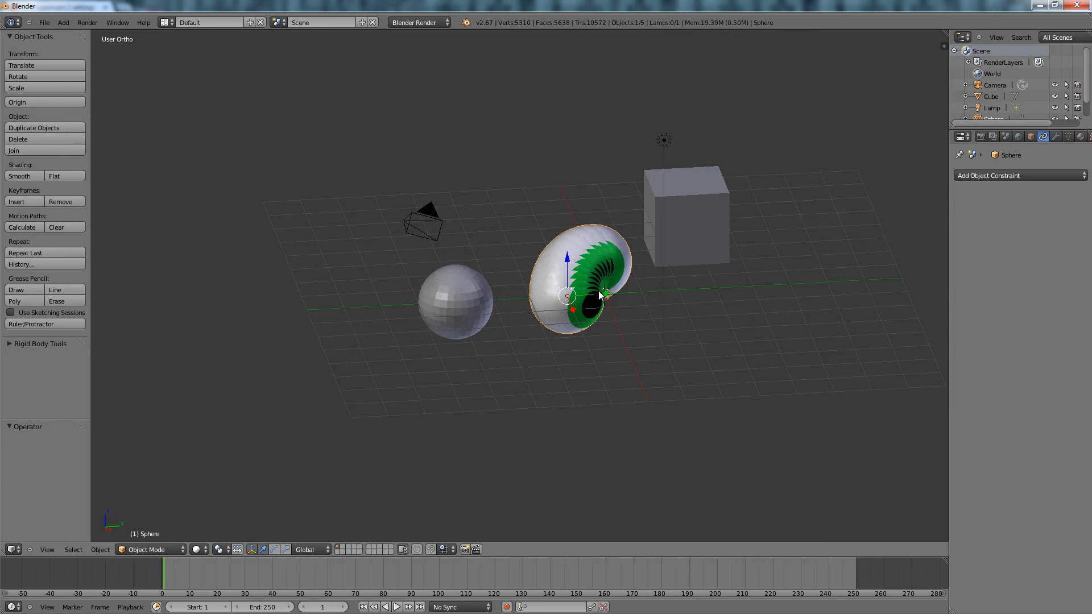
click(1018, 175)
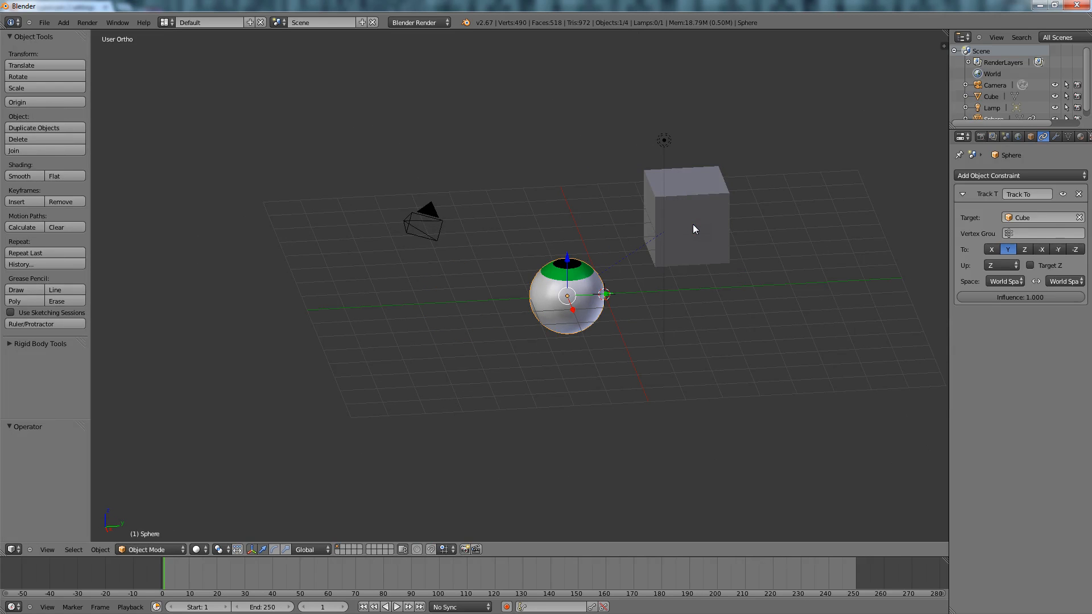
click(685, 216)
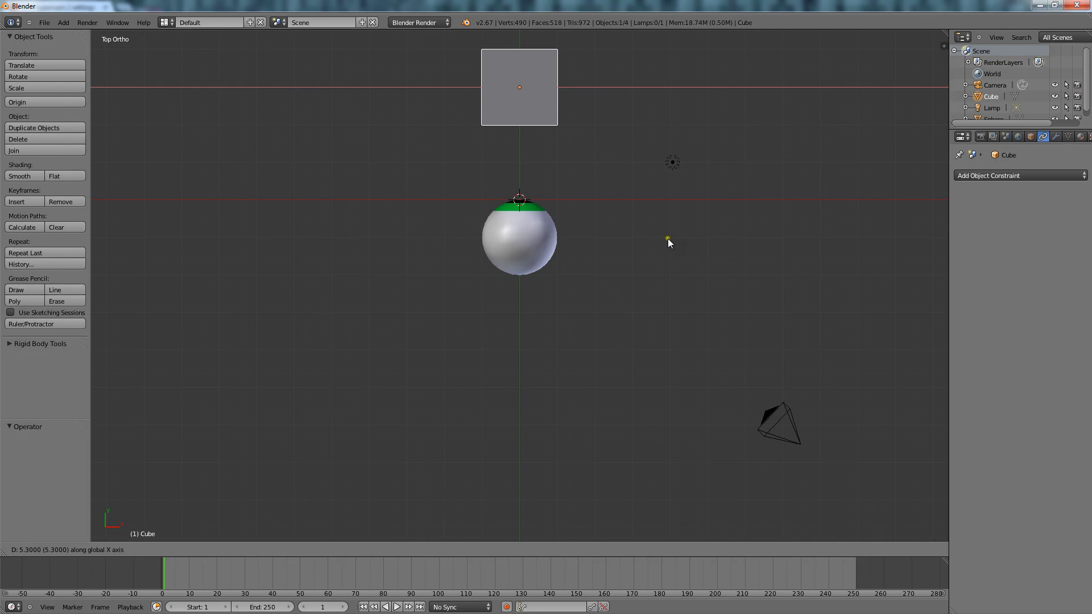
- Re-add the eyeball's Track To constraint on Cube and leave Edit Mode
click(1016, 174)
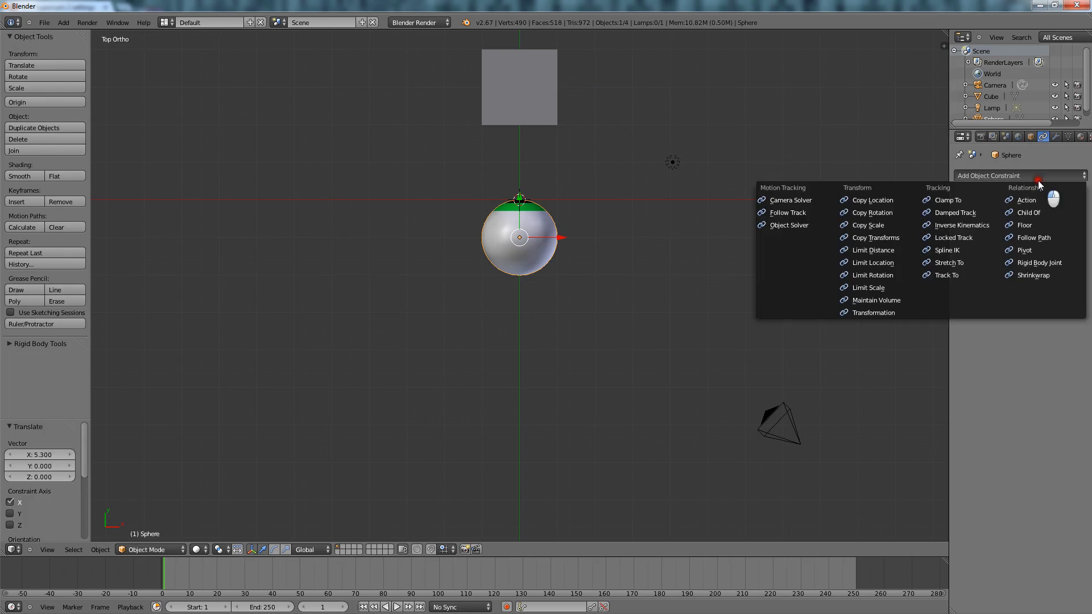
mouse_move(949, 274)
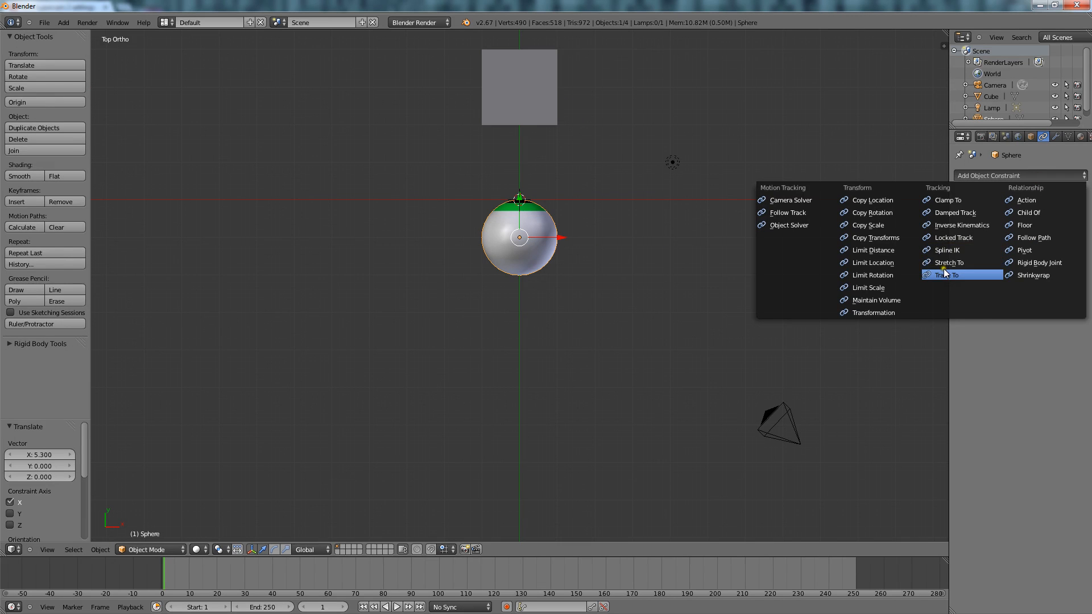
click(948, 274)
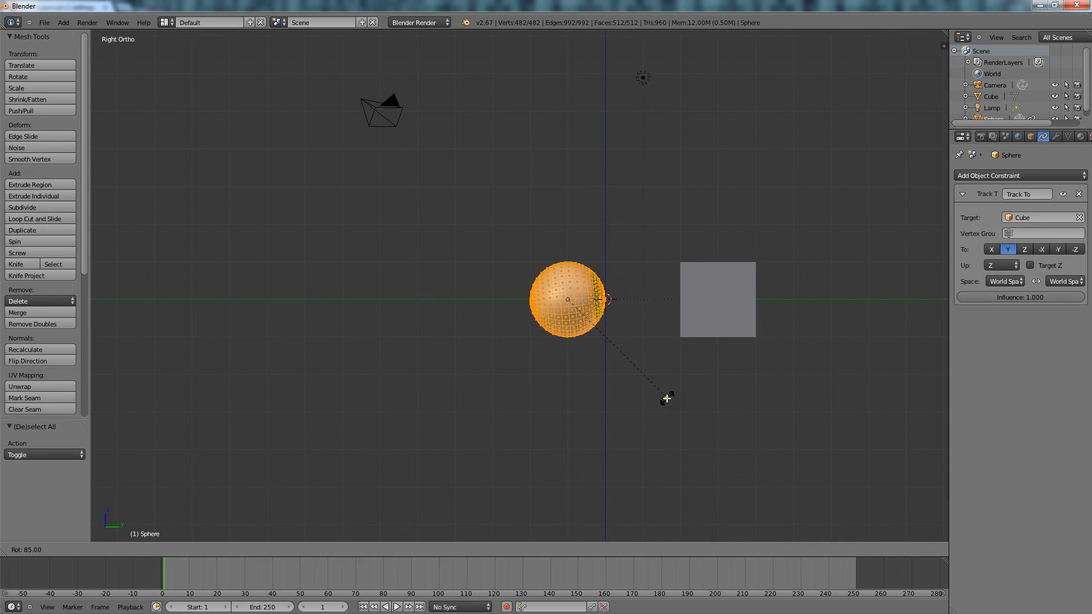
key(Tab)
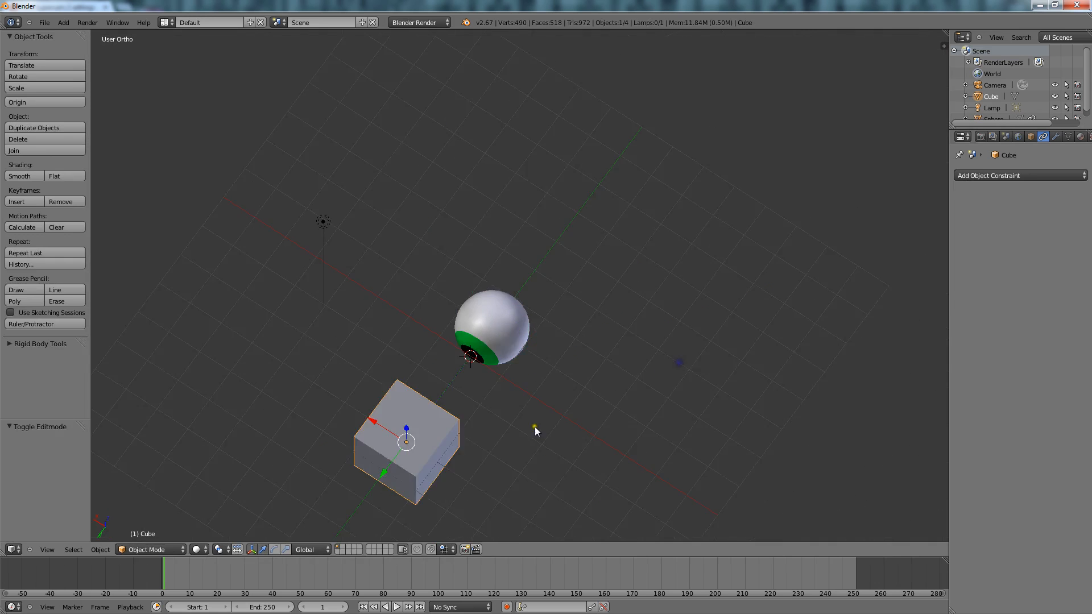